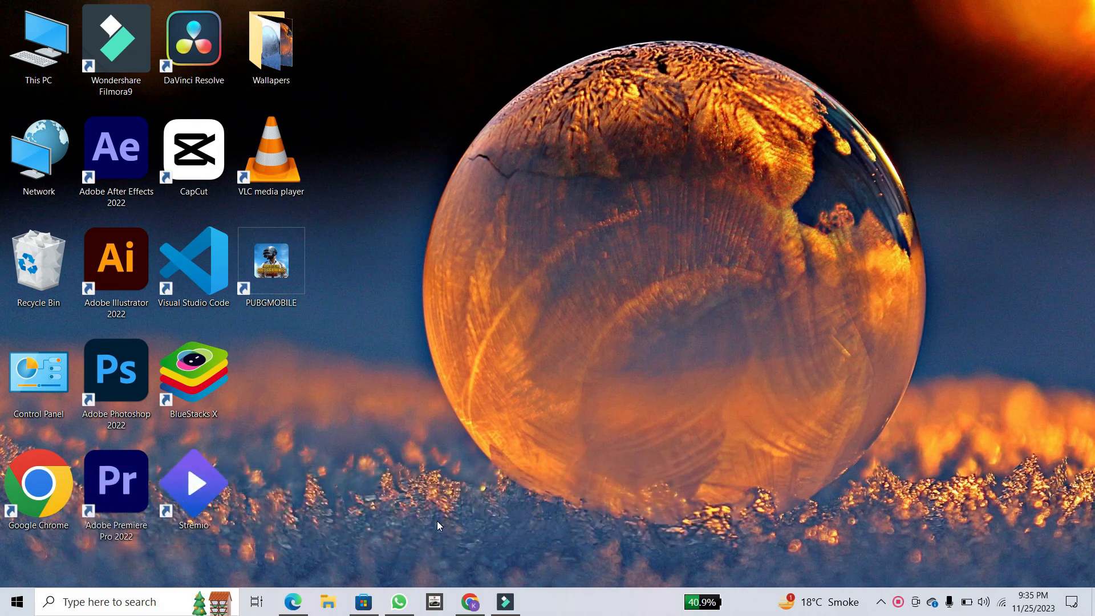
pyautogui.moveTo(1016, 14)
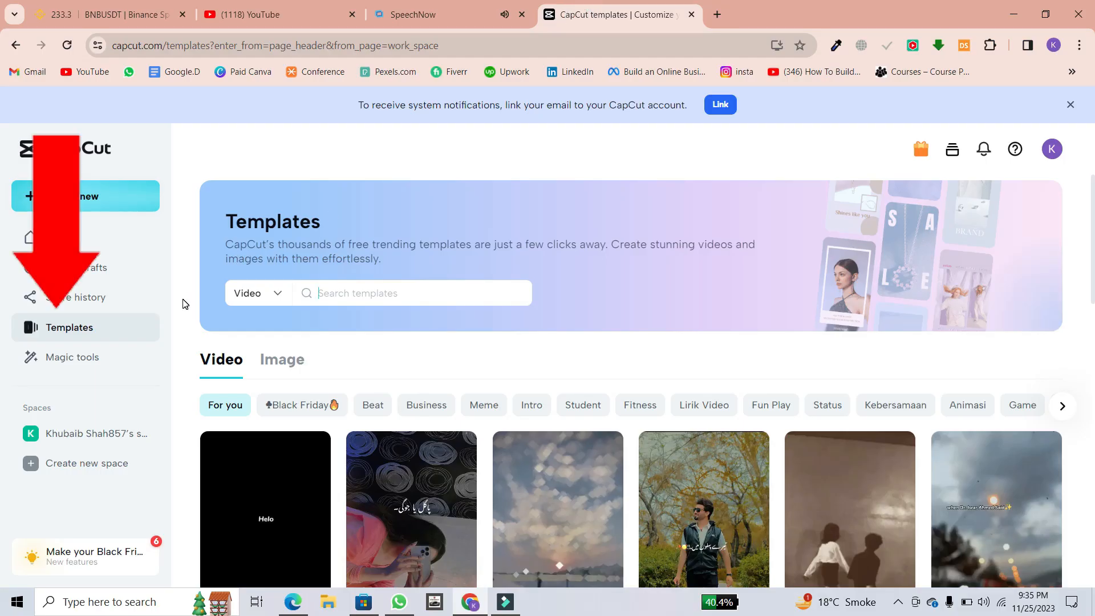
pyautogui.moveTo(129, 337)
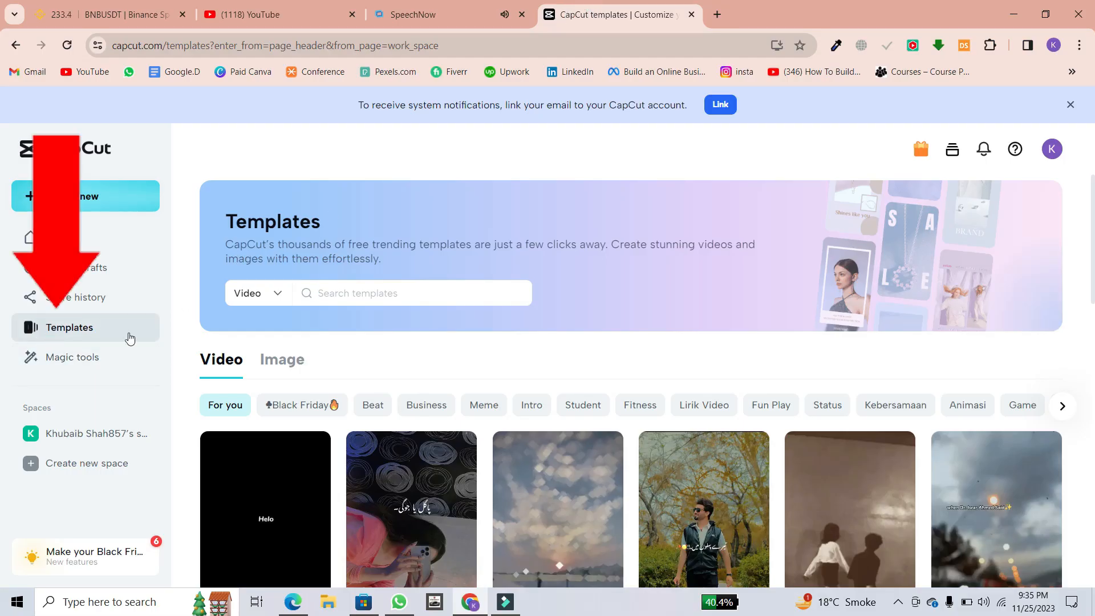
# Search Google for 'capcut templates' in a new tab and browse the results
pyautogui.scroll(-3)
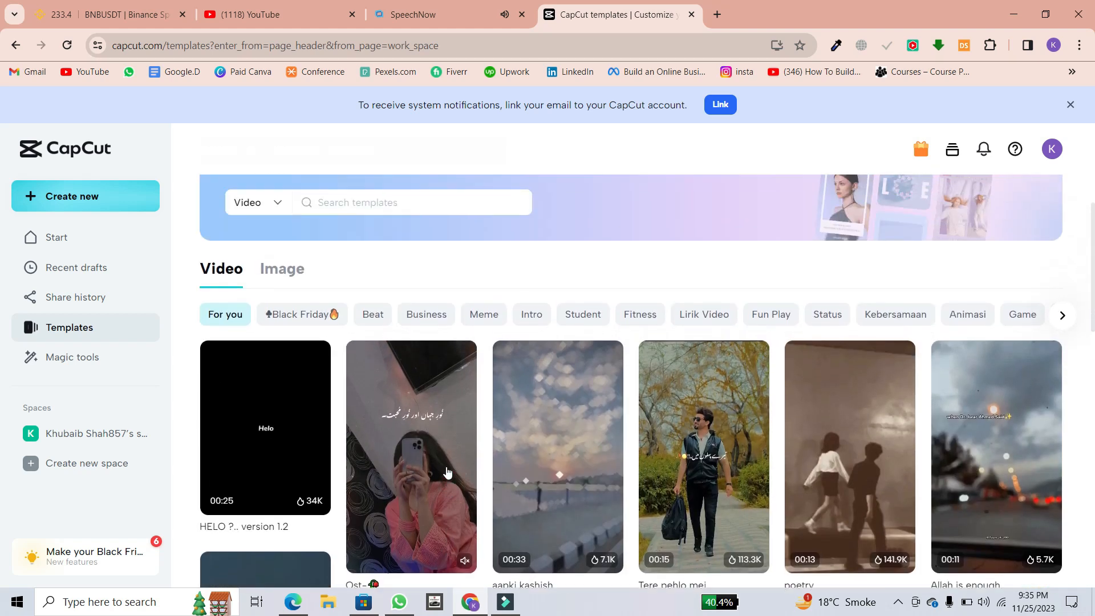
pyautogui.scroll(-3)
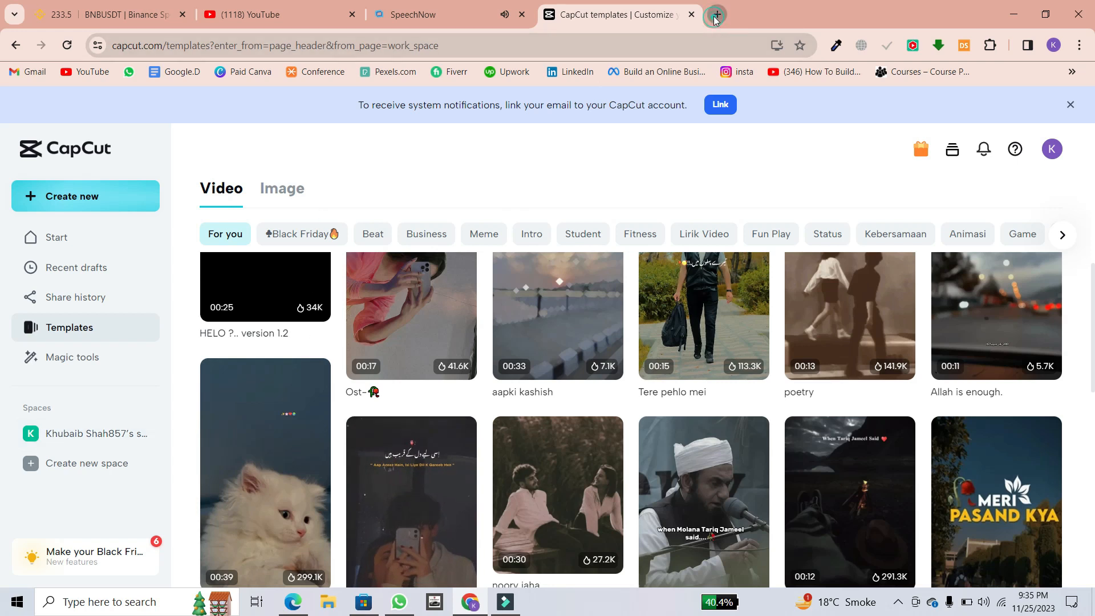
pyautogui.click(714, 14)
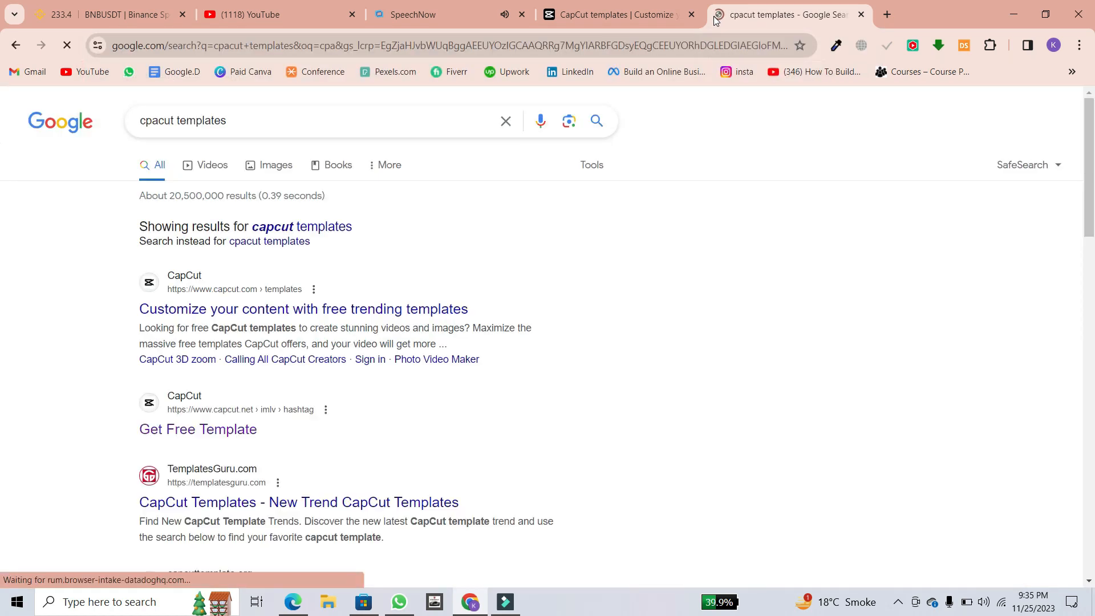
pyautogui.scroll(-3)
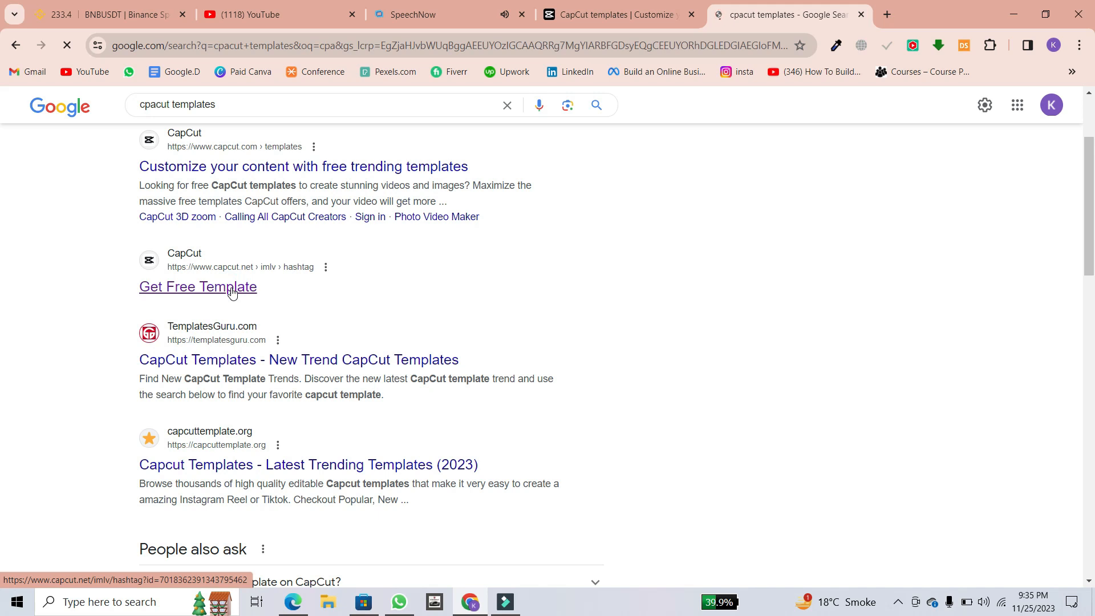
# Follow the free-template result and load a CapCut template with a 14.4 s clip into the editor
pyautogui.click(197, 288)
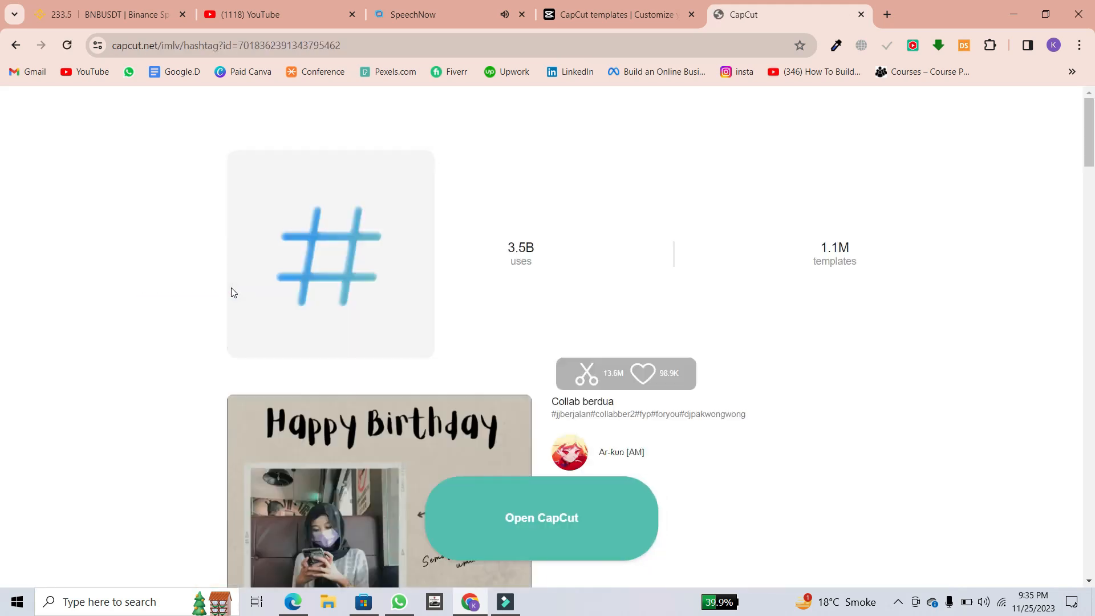
pyautogui.scroll(-3)
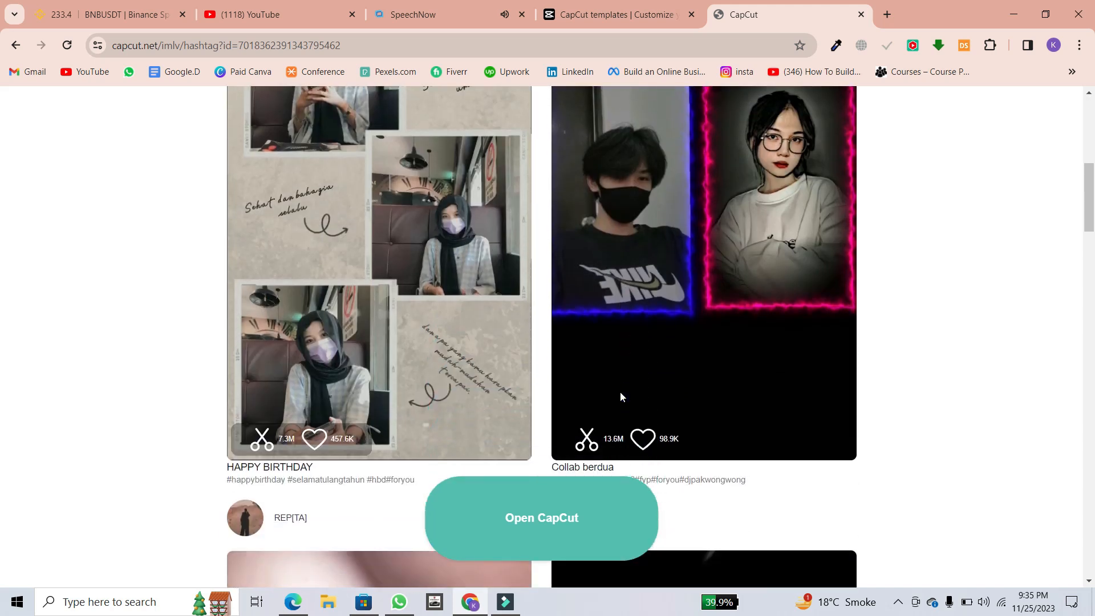
pyautogui.click(541, 518)
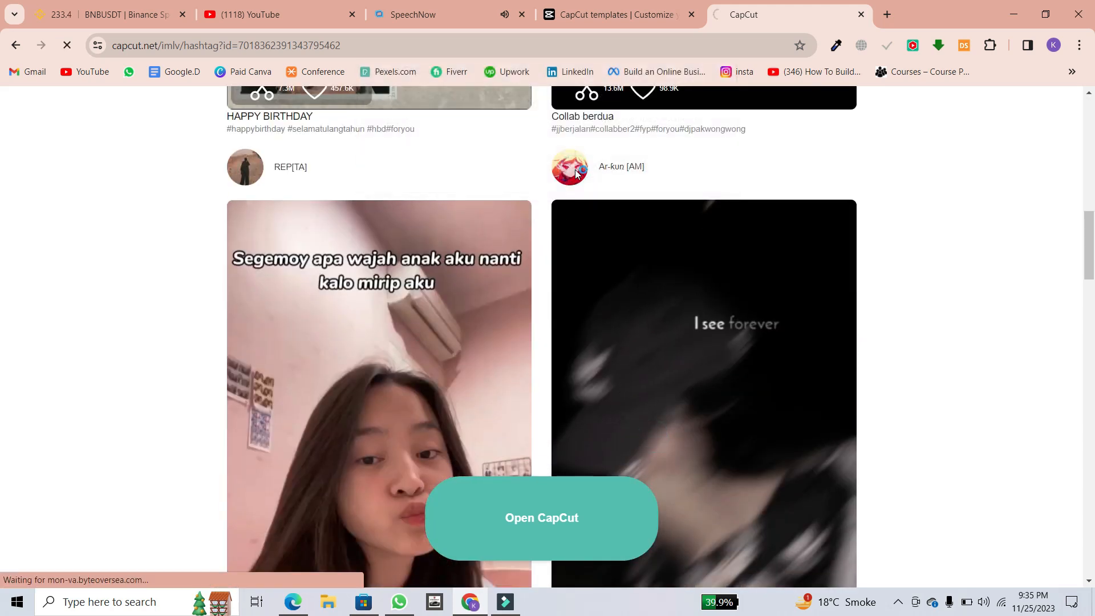
pyautogui.click(540, 518)
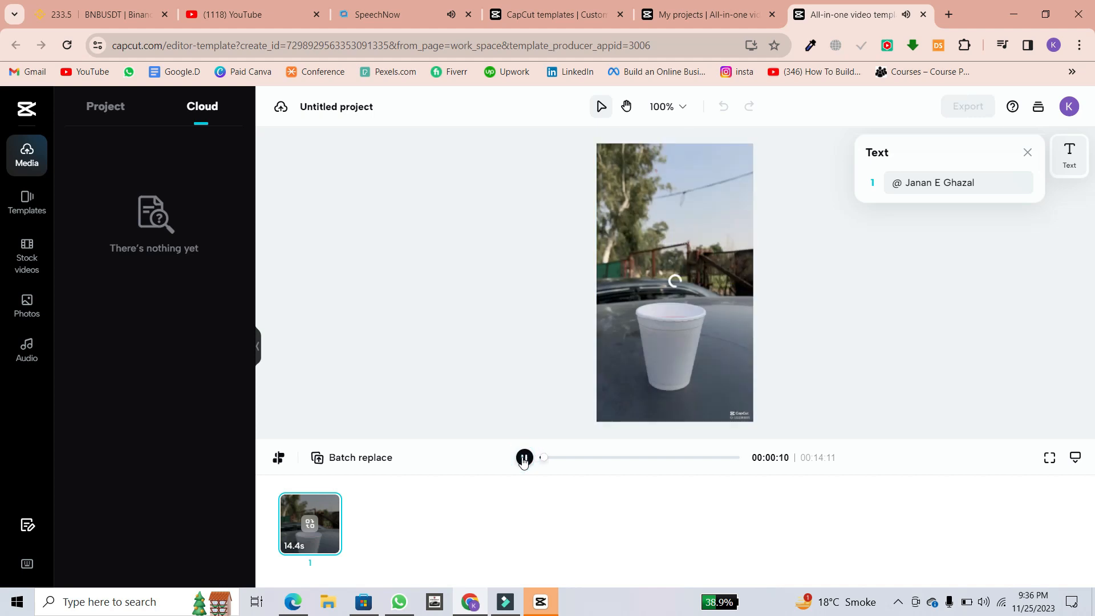
# Pause the preview and replace the clip slot with the uploaded portrait photo of a man in a blue shirt
pyautogui.click(523, 457)
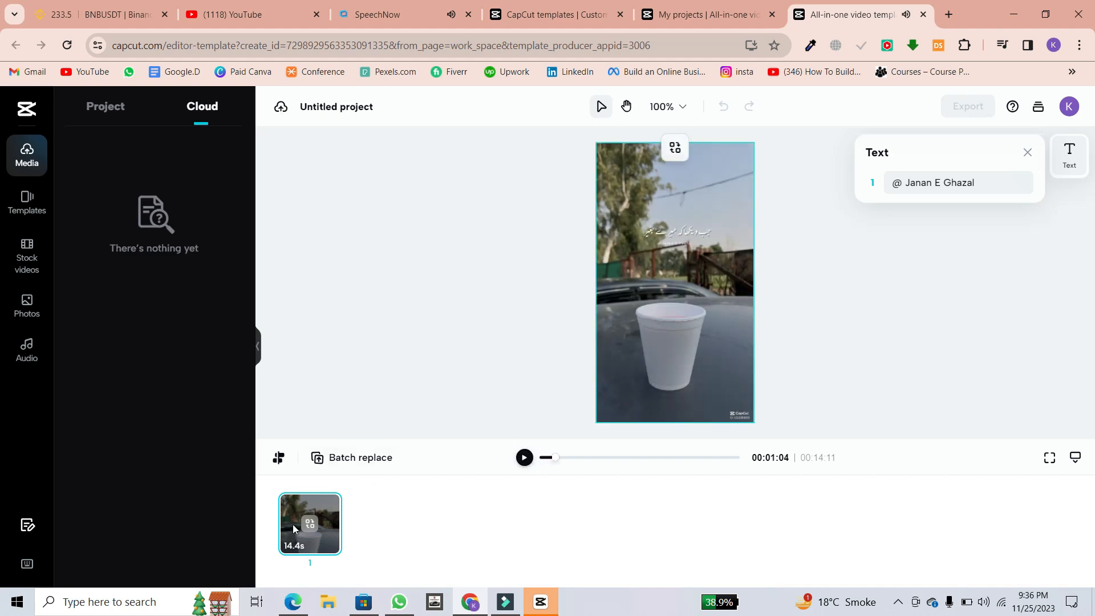
pyautogui.click(309, 524)
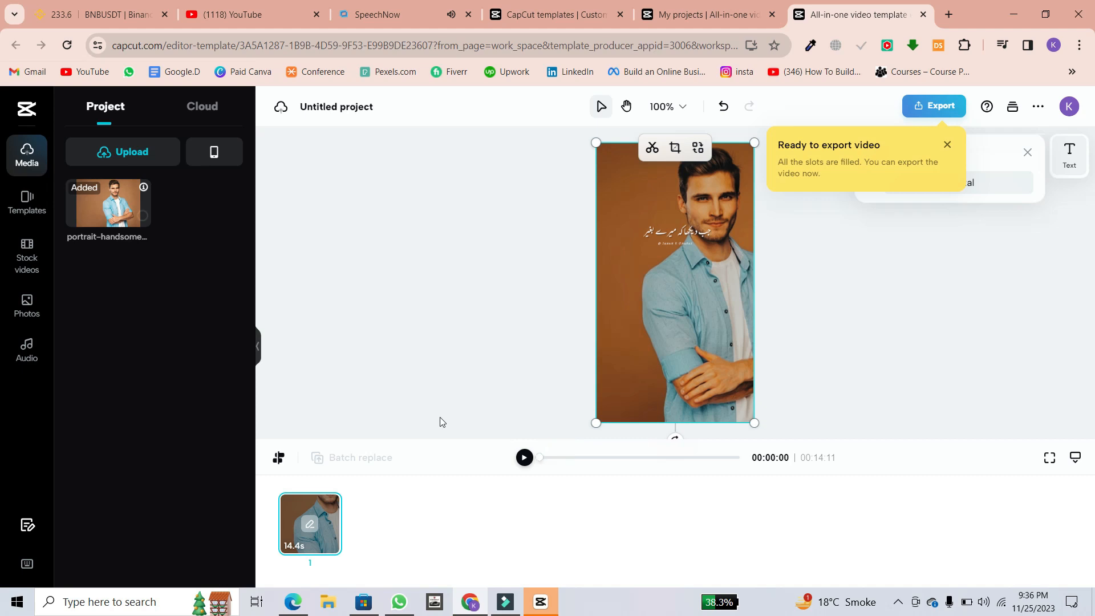
pyautogui.click(523, 457)
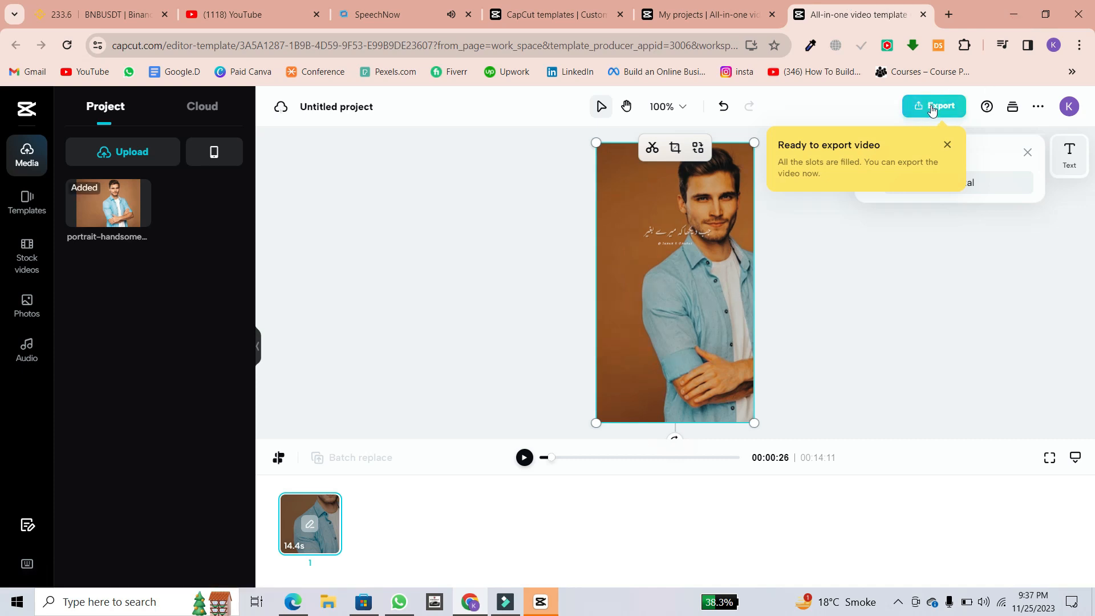
pyautogui.click(947, 145)
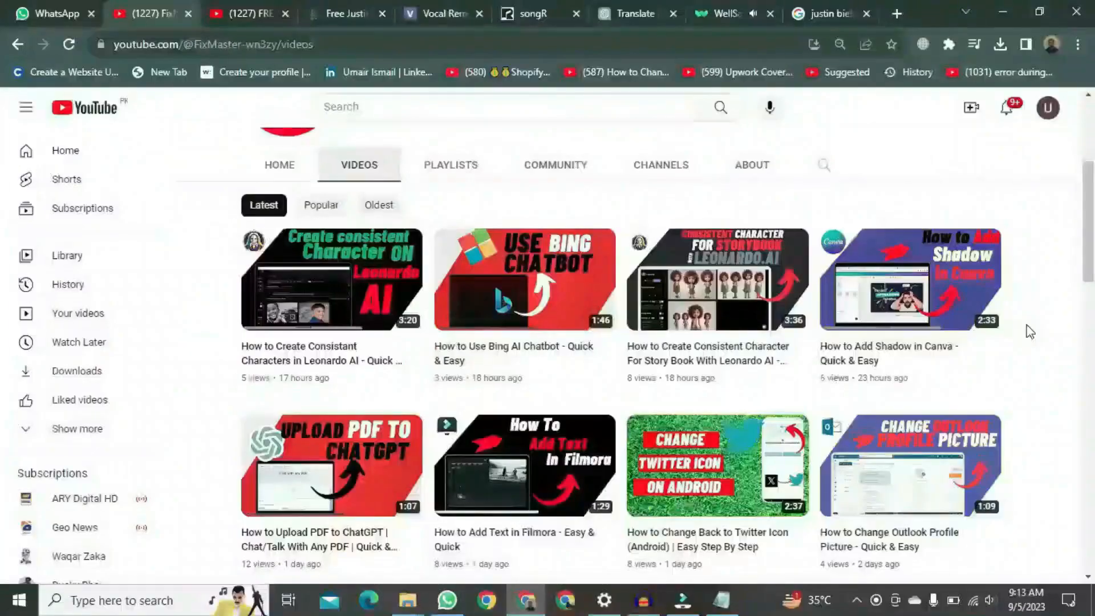
# Scroll the channel's Videos page to more tutorial thumbnails (Filmora, Outlook, Microsoft accounts)
pyautogui.scroll(-3)
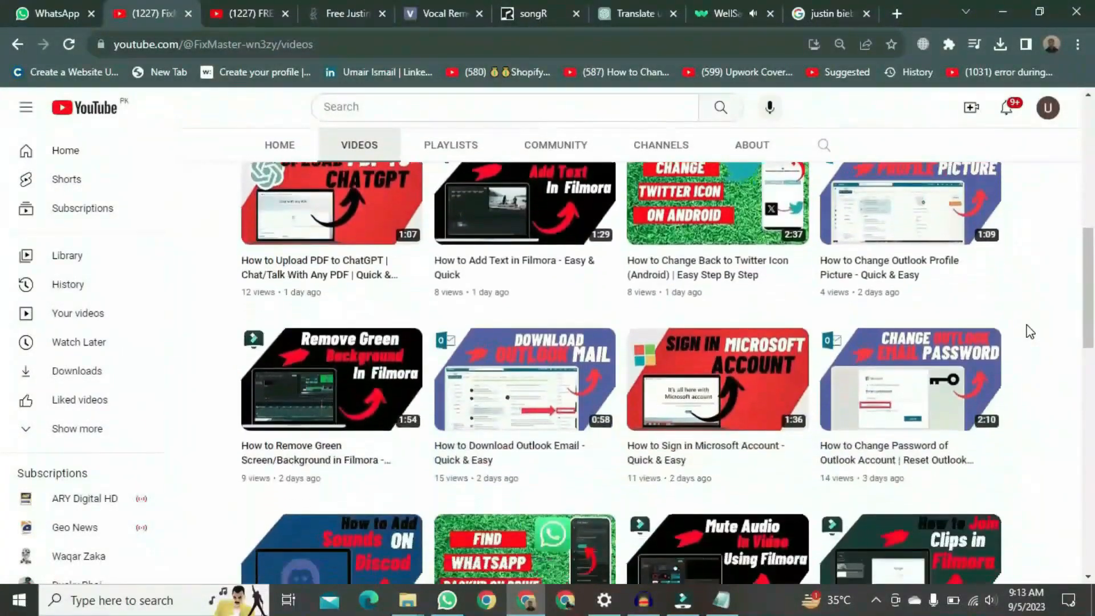